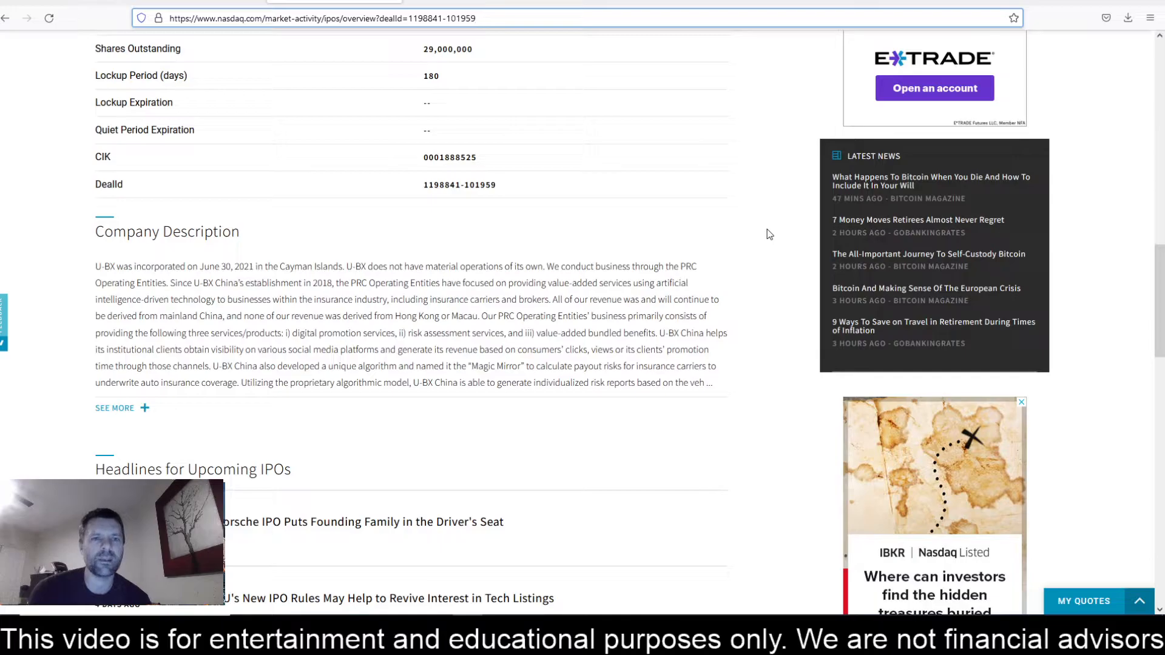
Move from the U-BX Technology (UBXG) Overview to its Financials & Filings section.
{"action": "left_click", "coordinate": [319, 18]}
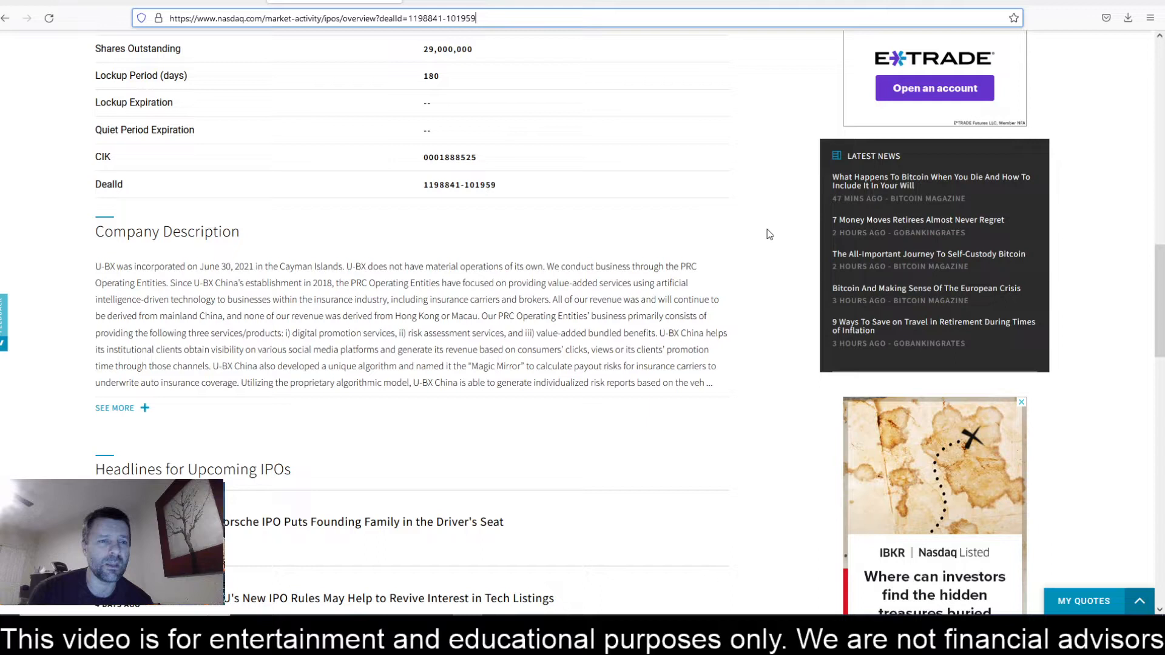
{"action": "left_click", "coordinate": [1022, 401]}
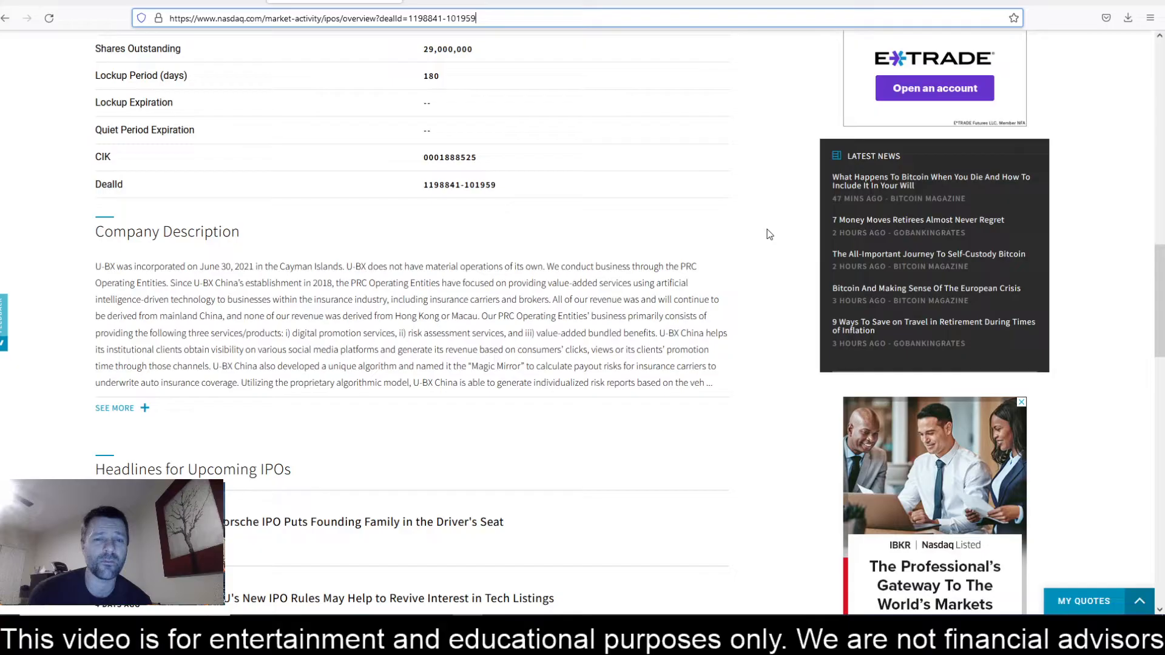
{"action": "mouse_move", "coordinate": [780, 284]}
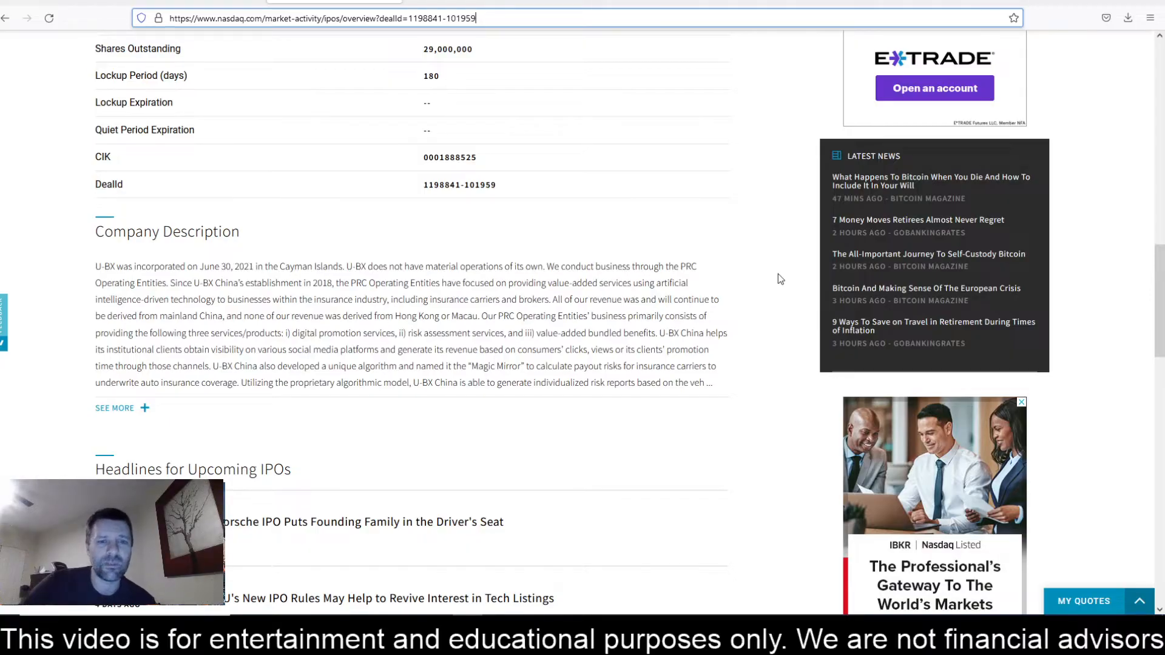
{"action": "mouse_move", "coordinate": [770, 292]}
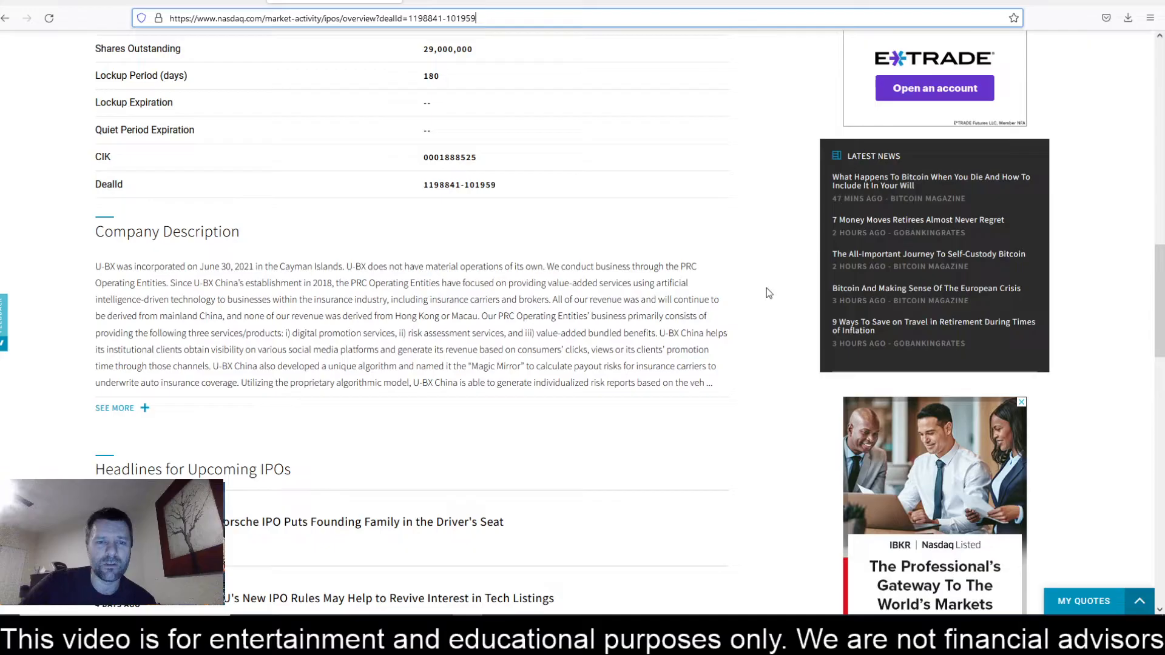
{"action": "mouse_move", "coordinate": [754, 296]}
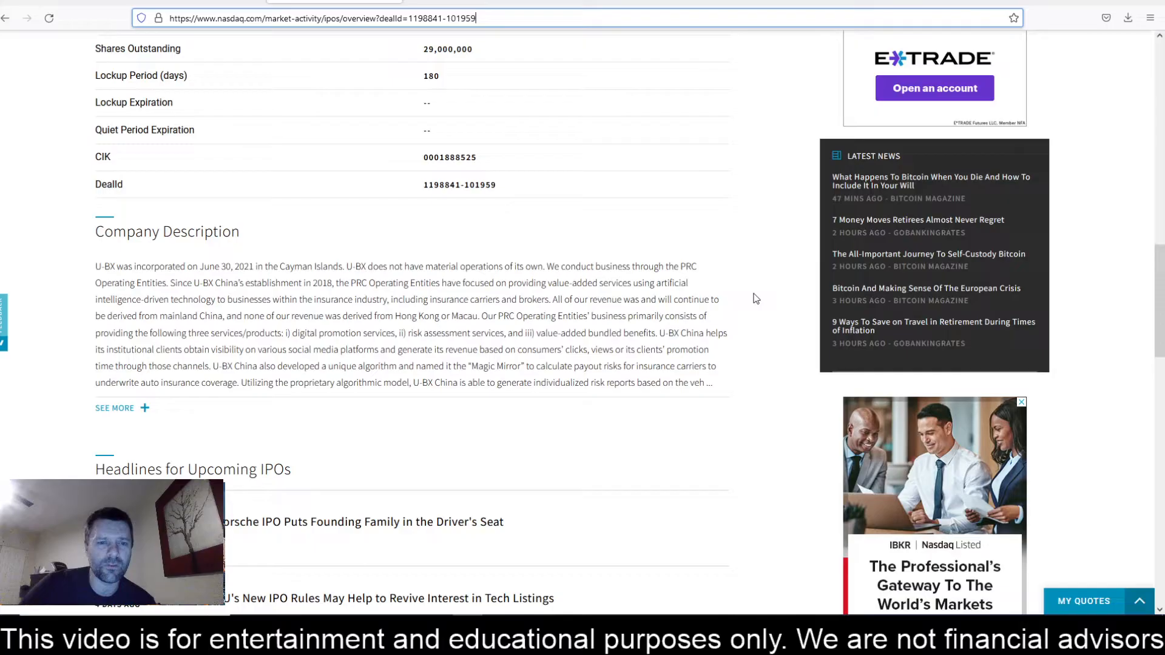
{"action": "mouse_move", "coordinate": [760, 308]}
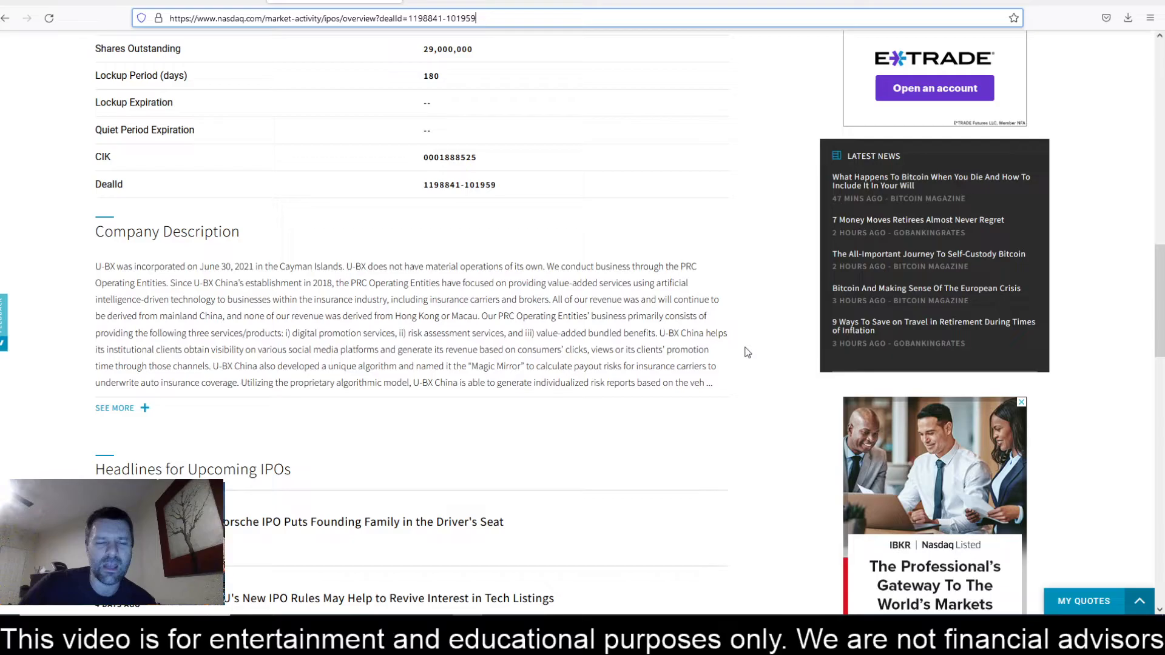
{"action": "mouse_move", "coordinate": [748, 352]}
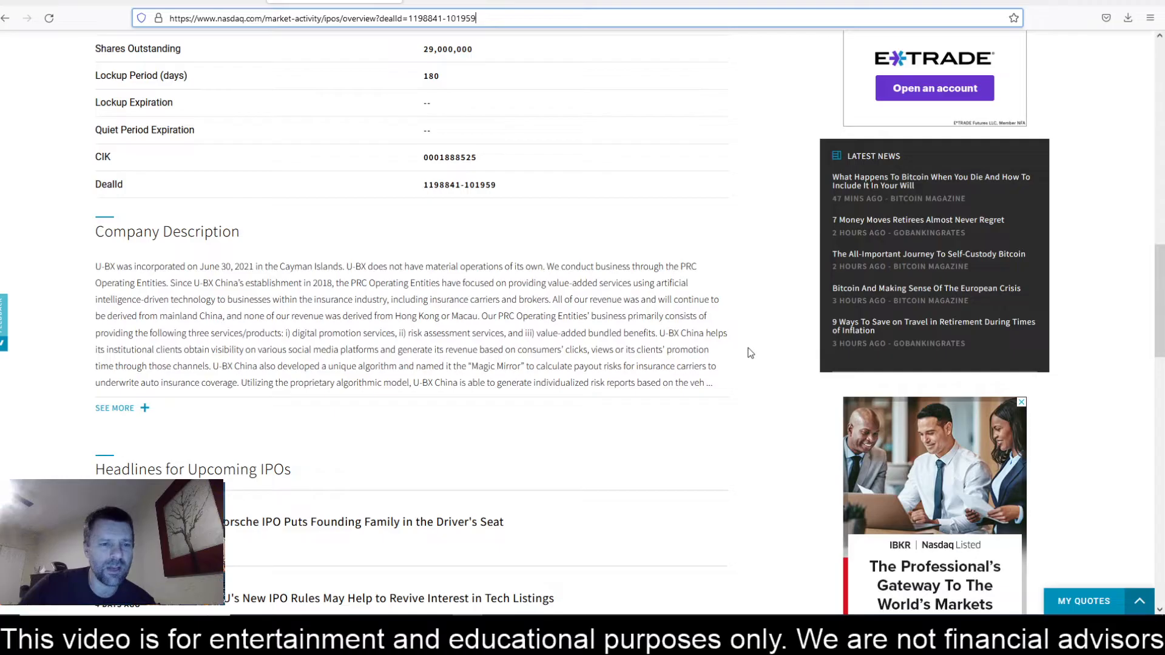
{"action": "mouse_move", "coordinate": [752, 356]}
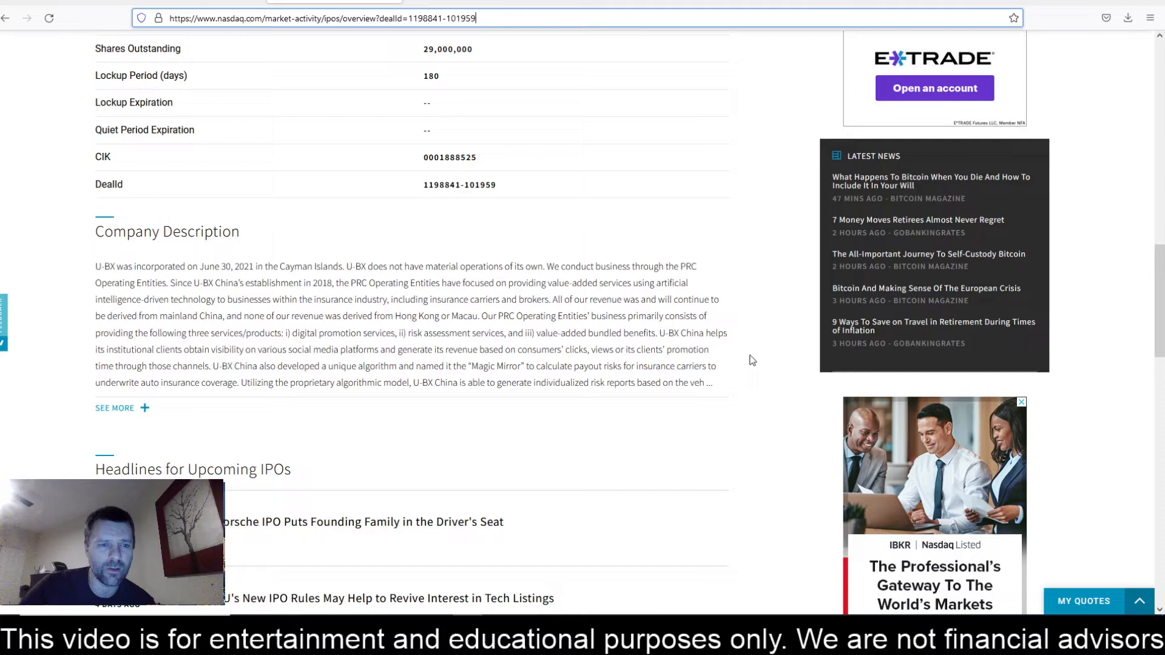
{"action": "mouse_move", "coordinate": [760, 408]}
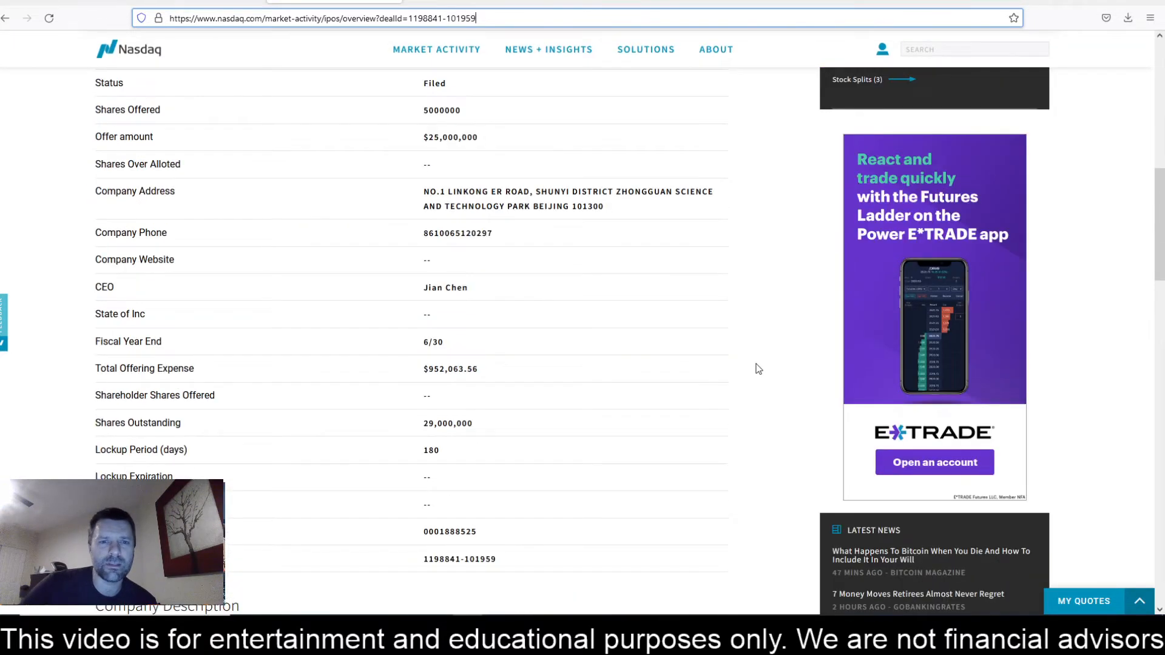
{"action": "scroll", "scroll_direction": "up", "scroll_amount": 3}
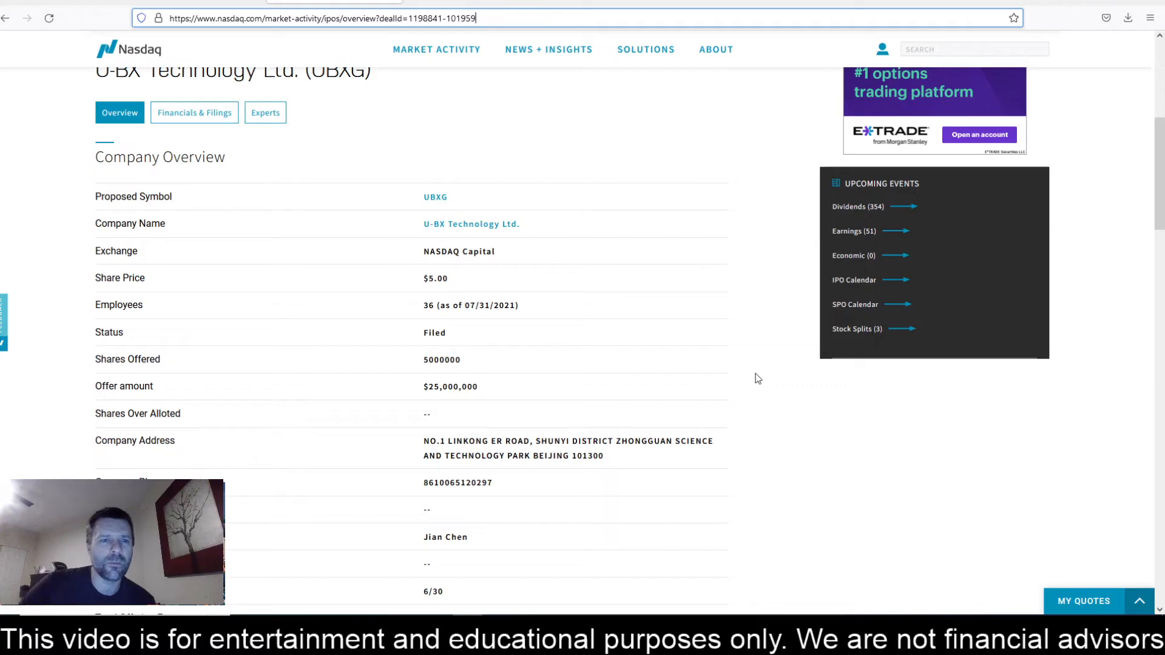
{"action": "mouse_move", "coordinate": [564, 195]}
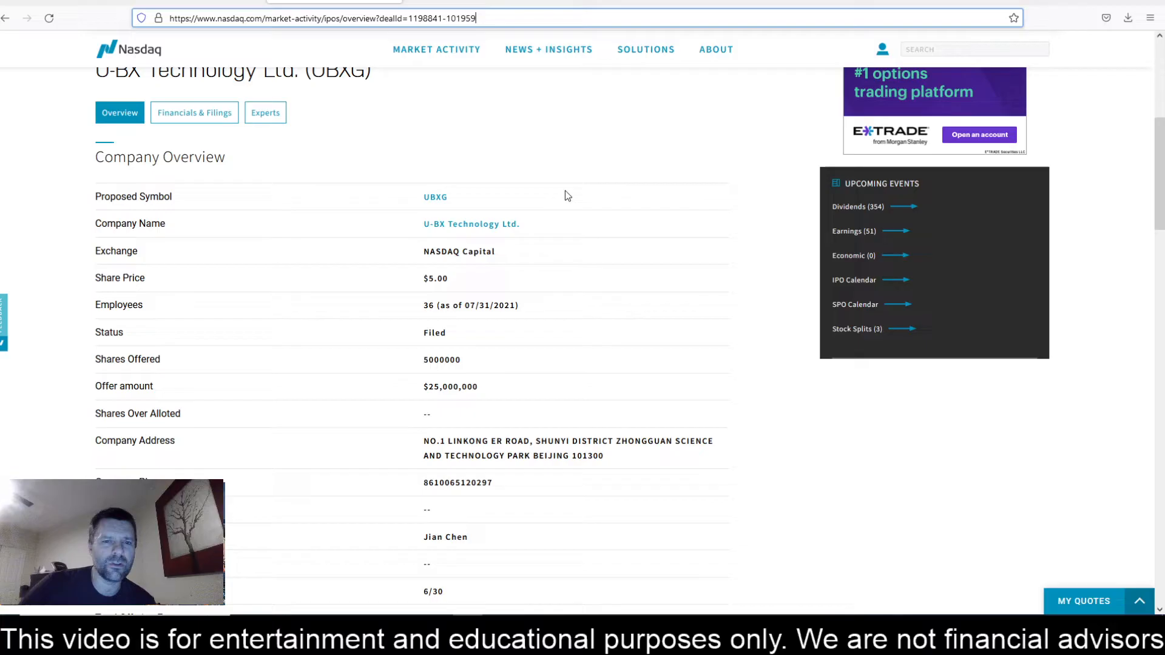
{"action": "mouse_move", "coordinate": [558, 250]}
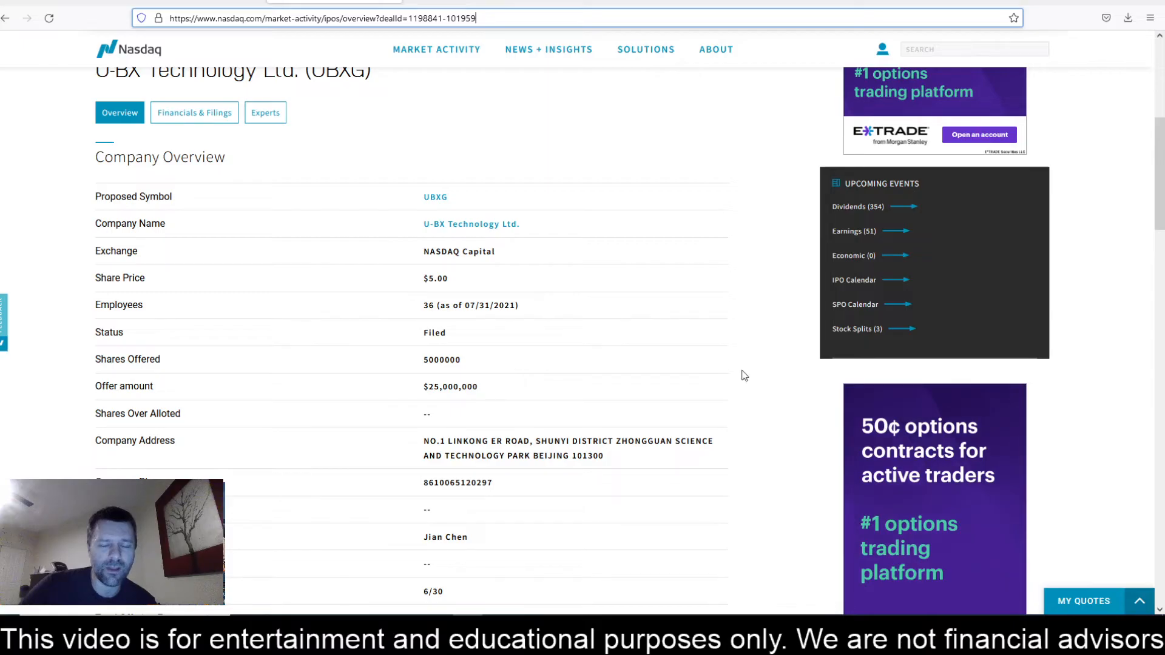
{"action": "scroll", "scroll_direction": "down", "scroll_amount": 3}
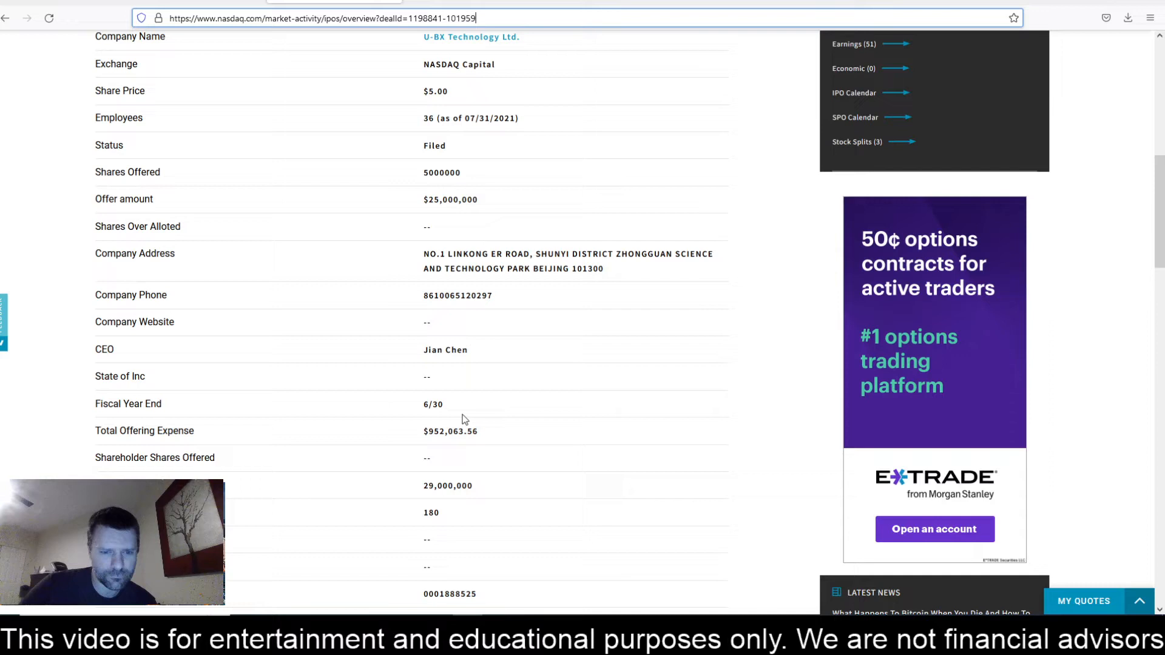
{"action": "mouse_move", "coordinate": [491, 432]}
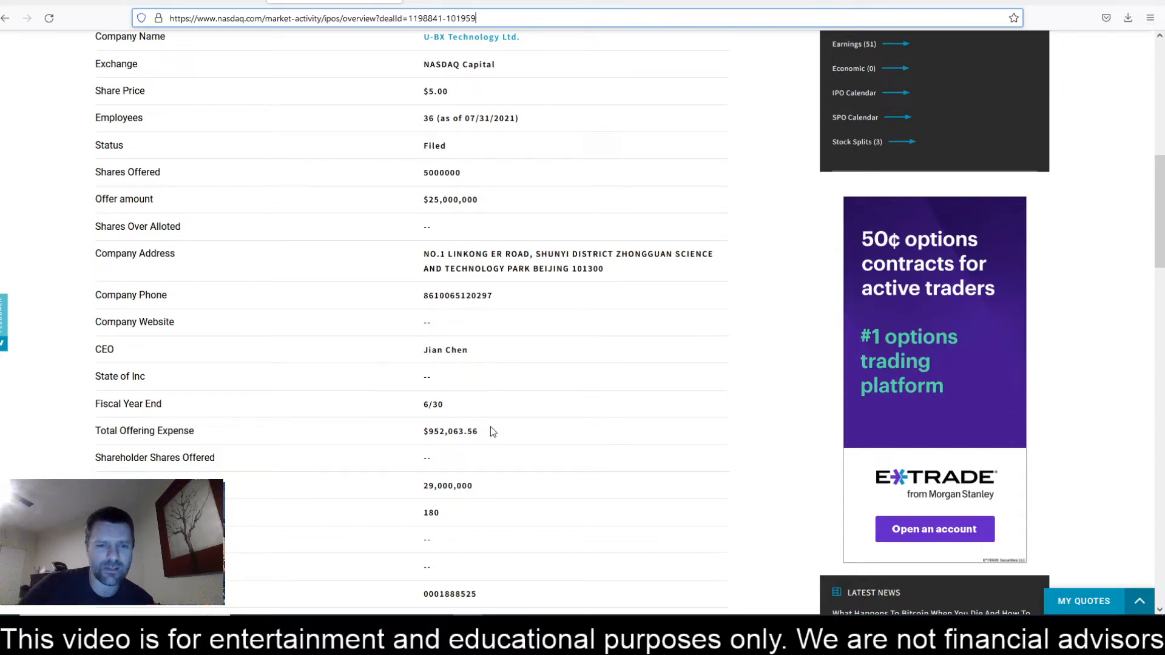
{"action": "scroll", "scroll_direction": "down", "scroll_amount": 3}
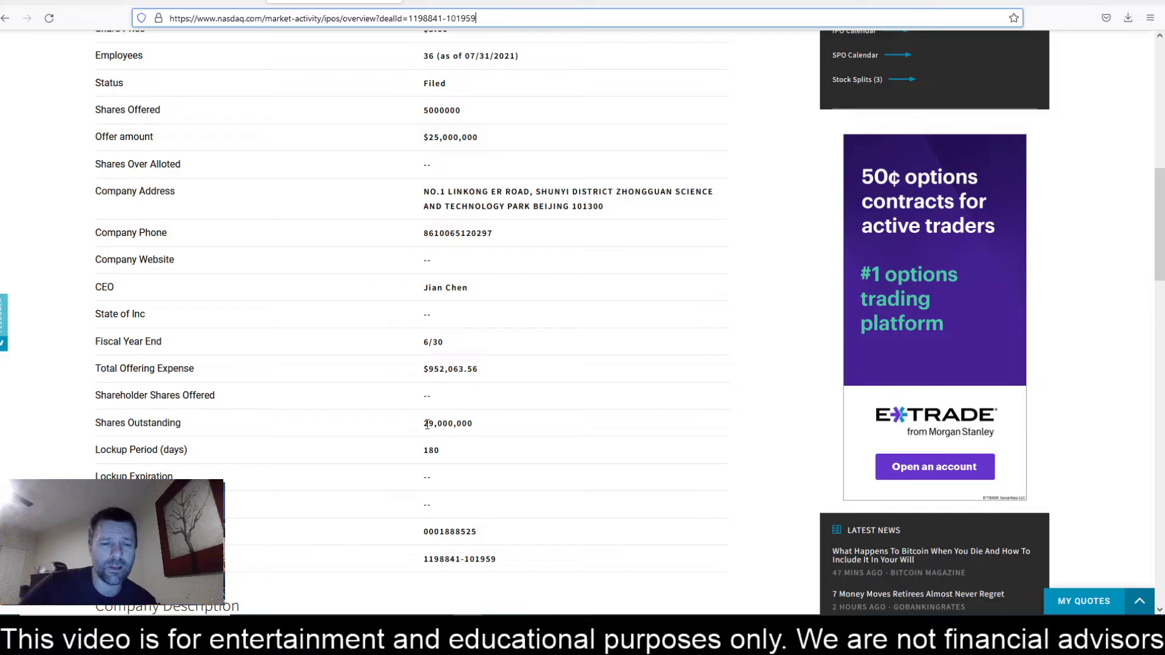
{"action": "double_click", "coordinate": [448, 422]}
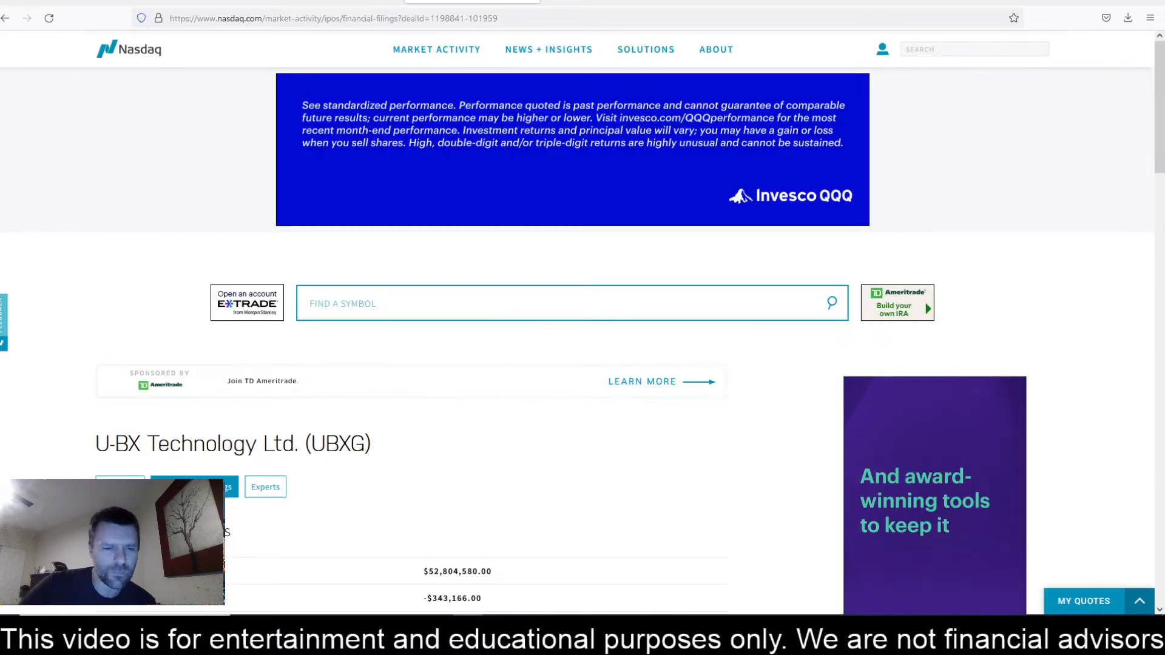
Review the Company Financials figures and head back toward the UBXG overview/experts details.
{"action": "scroll", "scroll_direction": "down", "scroll_amount": 3}
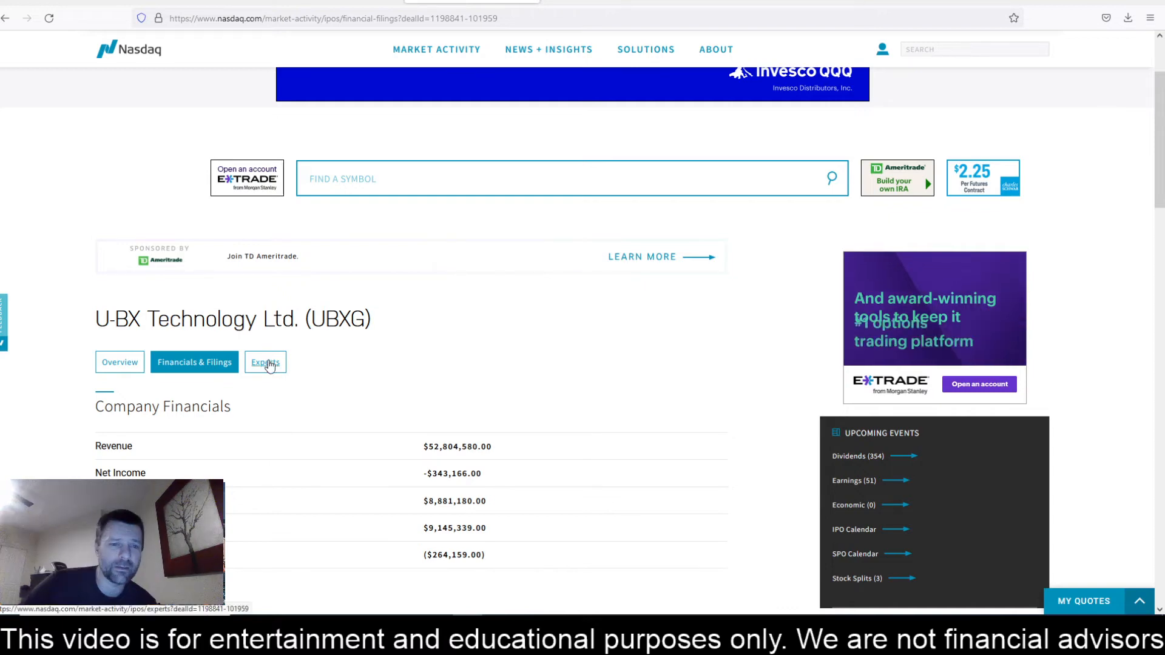
{"action": "left_click", "coordinate": [264, 362]}
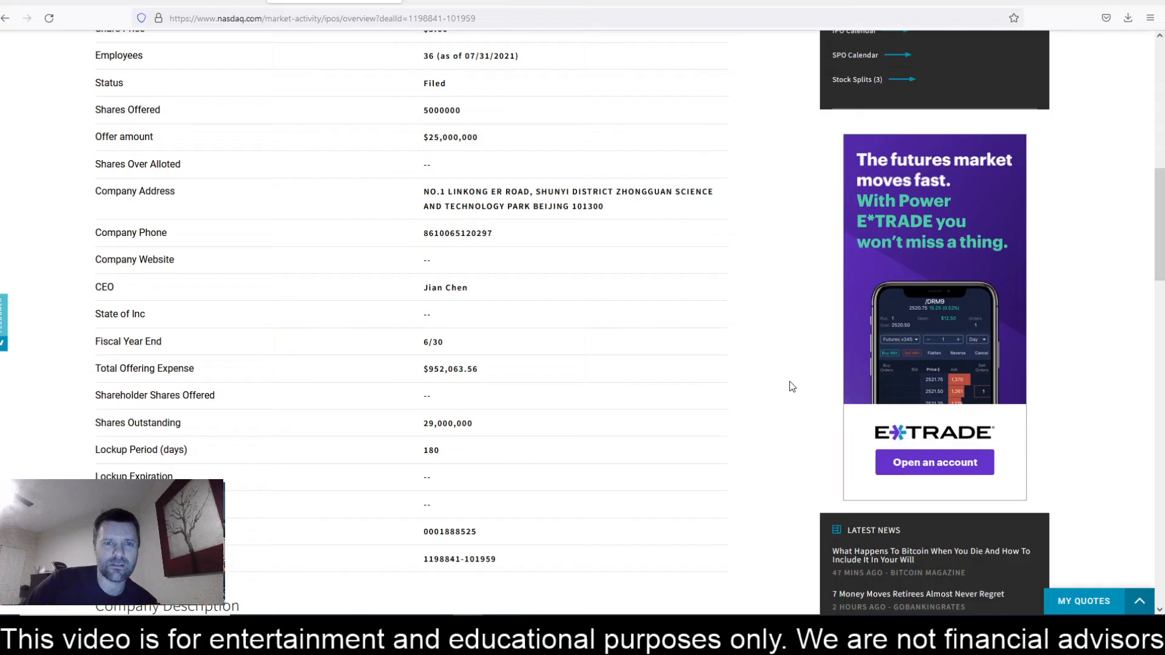
{"action": "scroll", "scroll_direction": "up", "scroll_amount": 3}
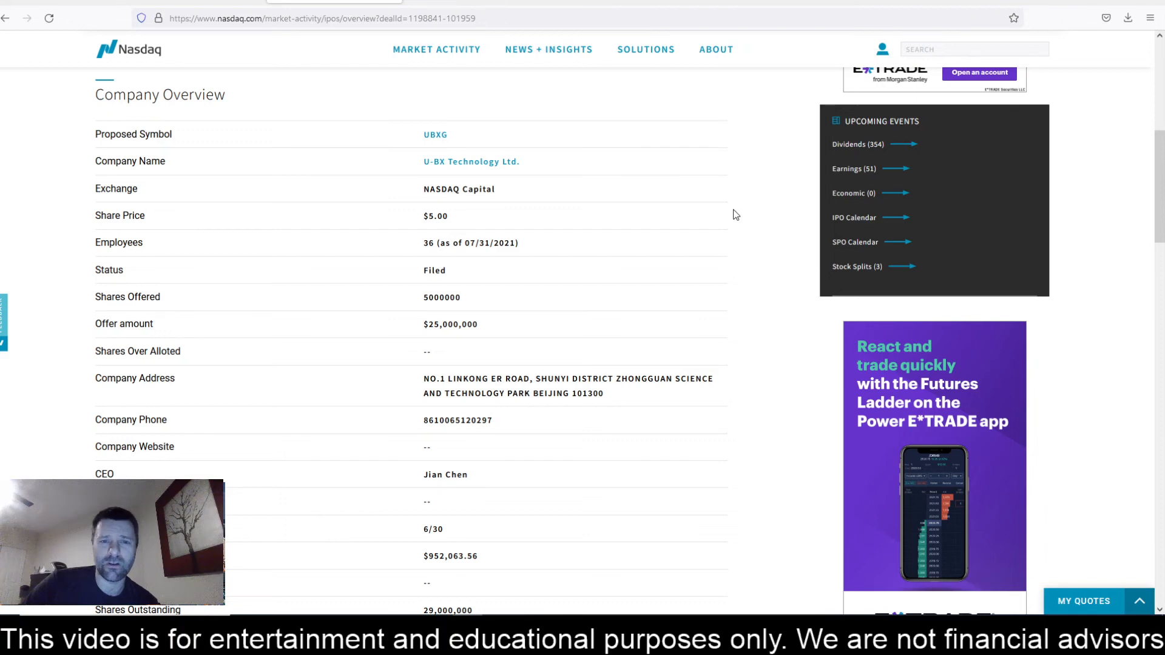
{"action": "mouse_move", "coordinate": [773, 296]}
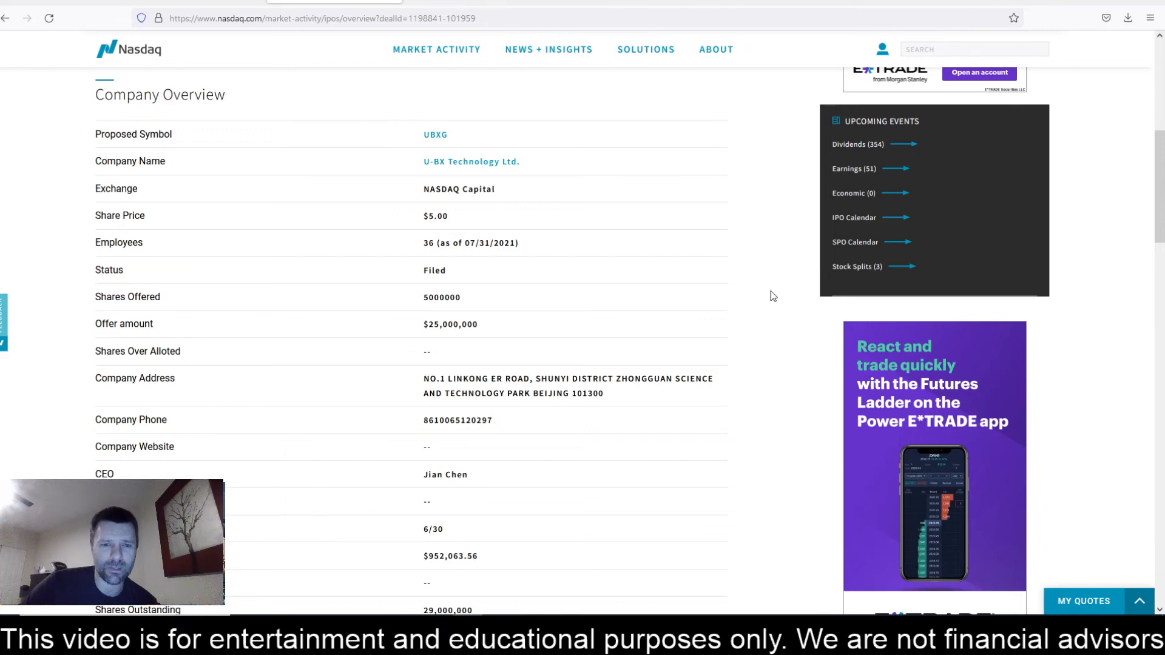
{"action": "scroll", "scroll_direction": "down", "scroll_amount": 3}
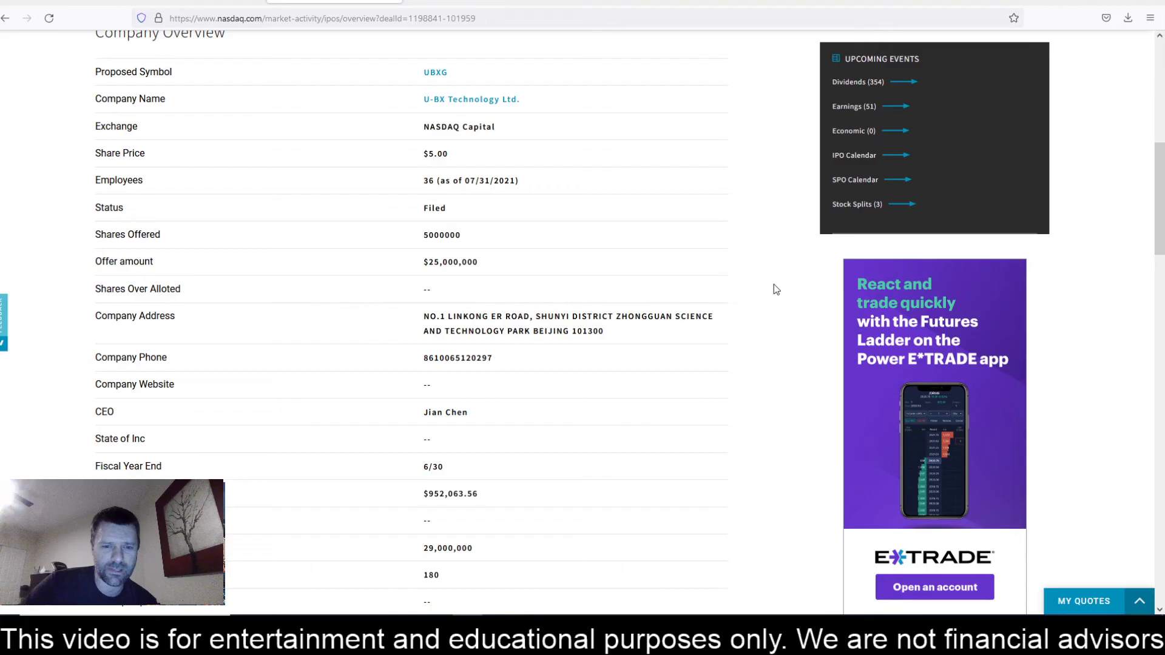
{"action": "left_click", "coordinate": [264, 487]}
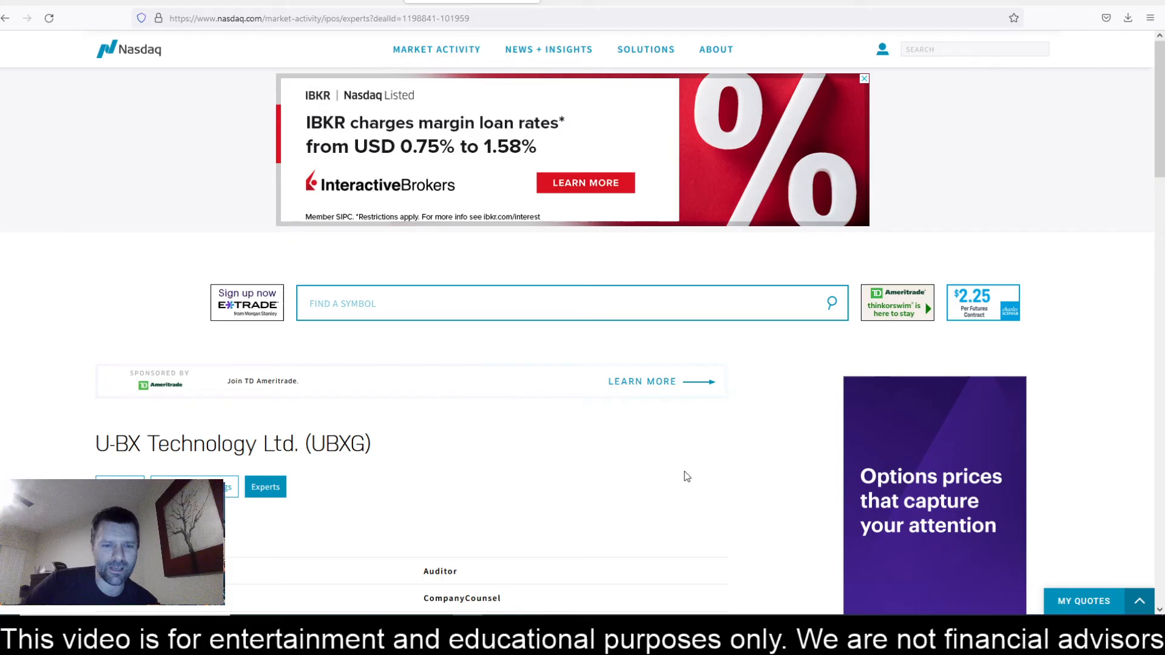
{"action": "scroll", "scroll_direction": "down", "scroll_amount": 3}
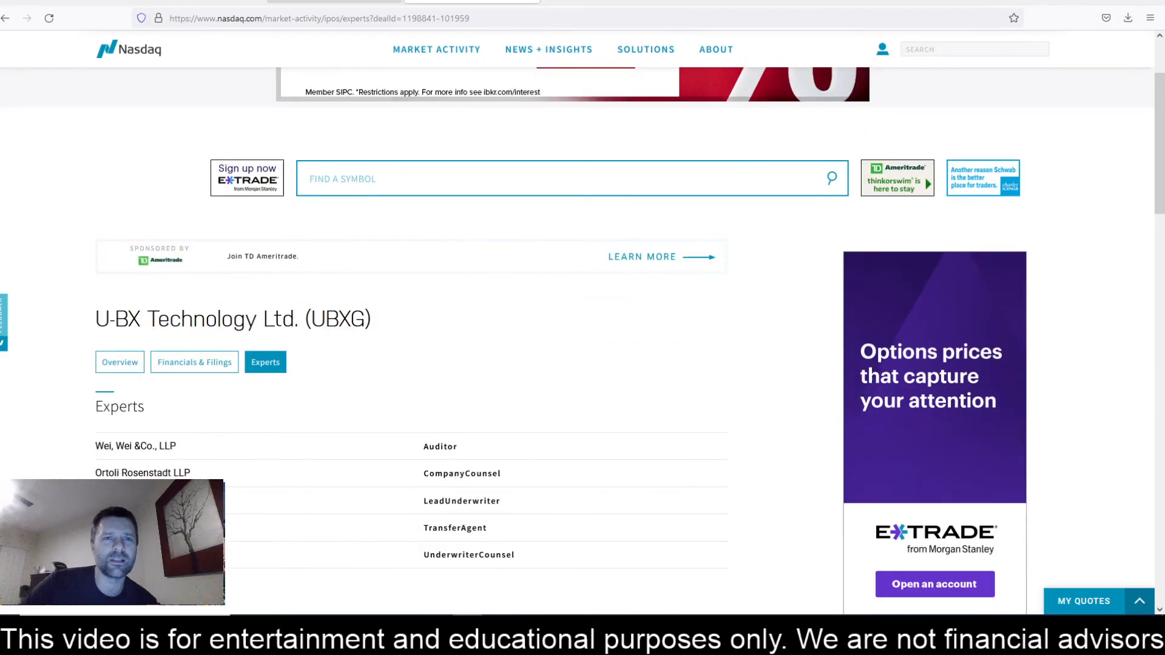
{"action": "left_click", "coordinate": [119, 362]}
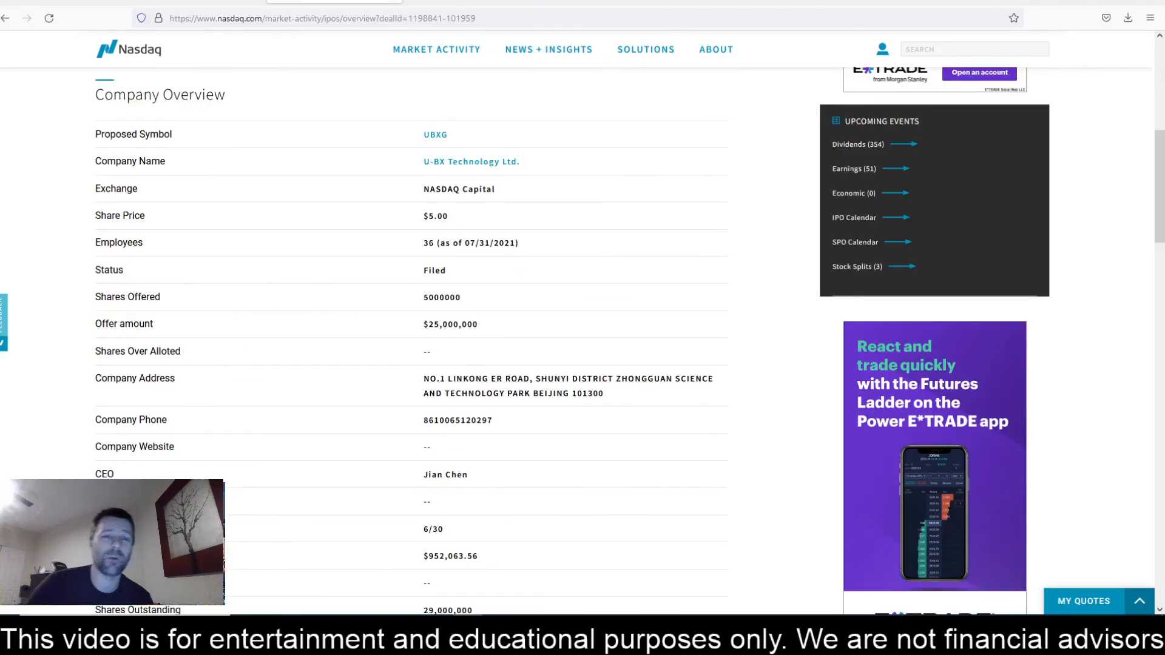